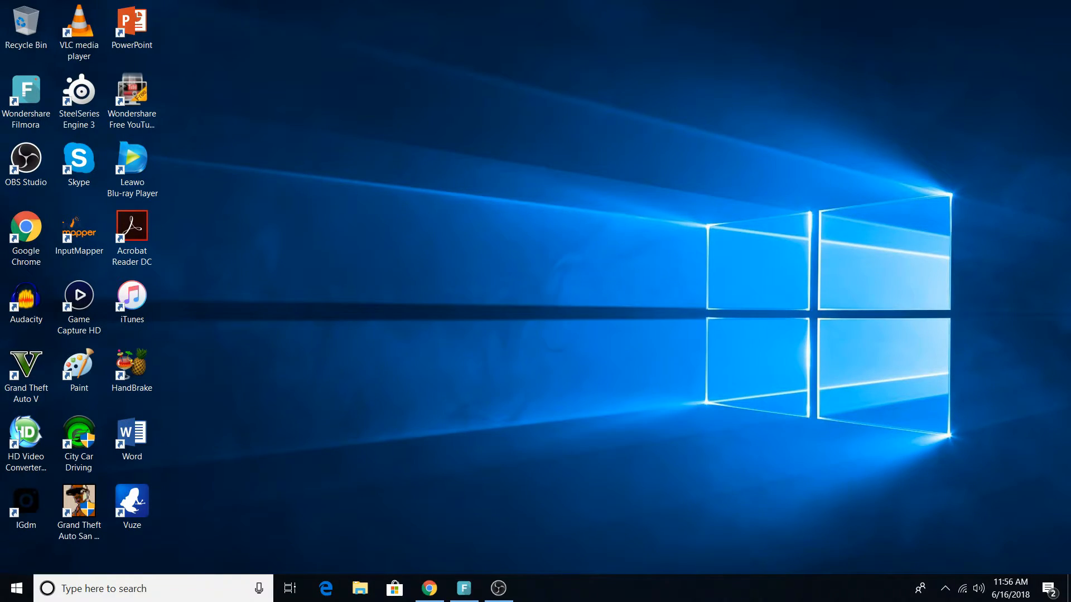
# Search the Start menu for 'serv' to surface the Services app.
pyautogui.click(131, 297)
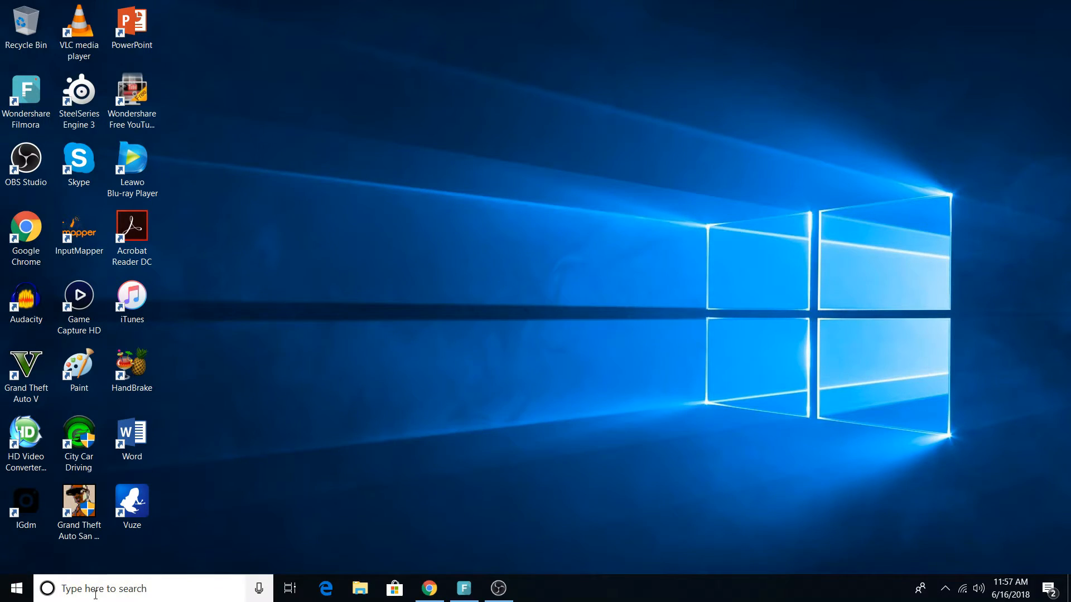
pyautogui.click(15, 588)
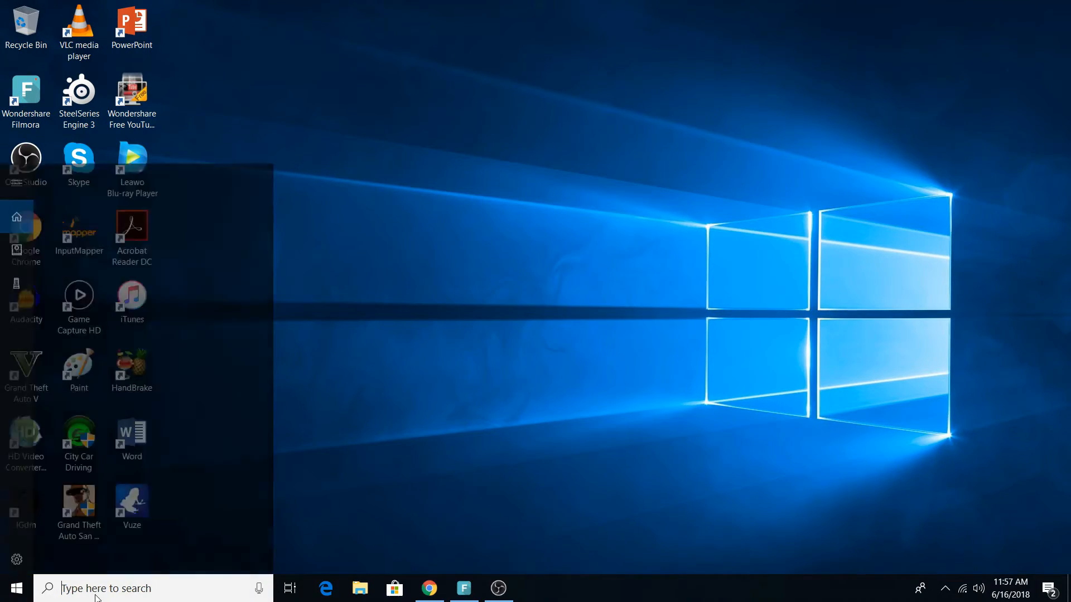
pyautogui.write('ser')
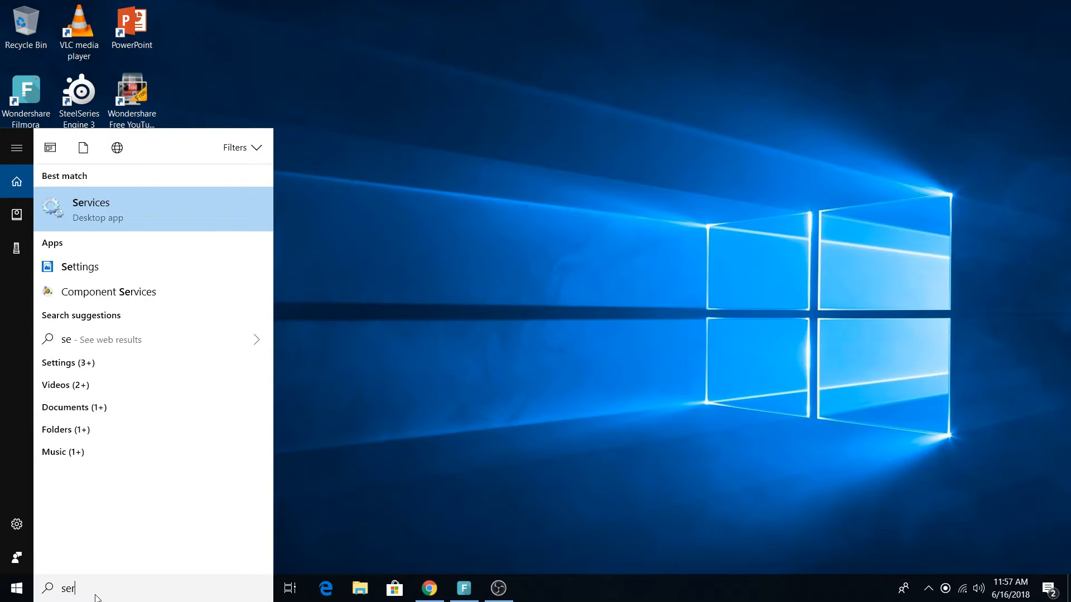
pyautogui.write('v')
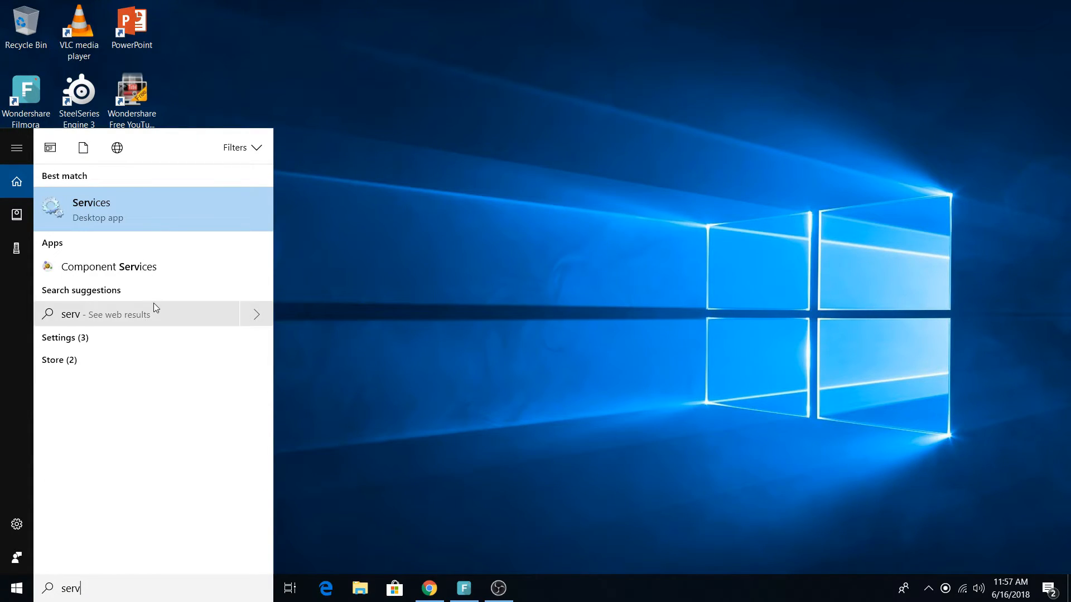
pyautogui.moveTo(106, 212)
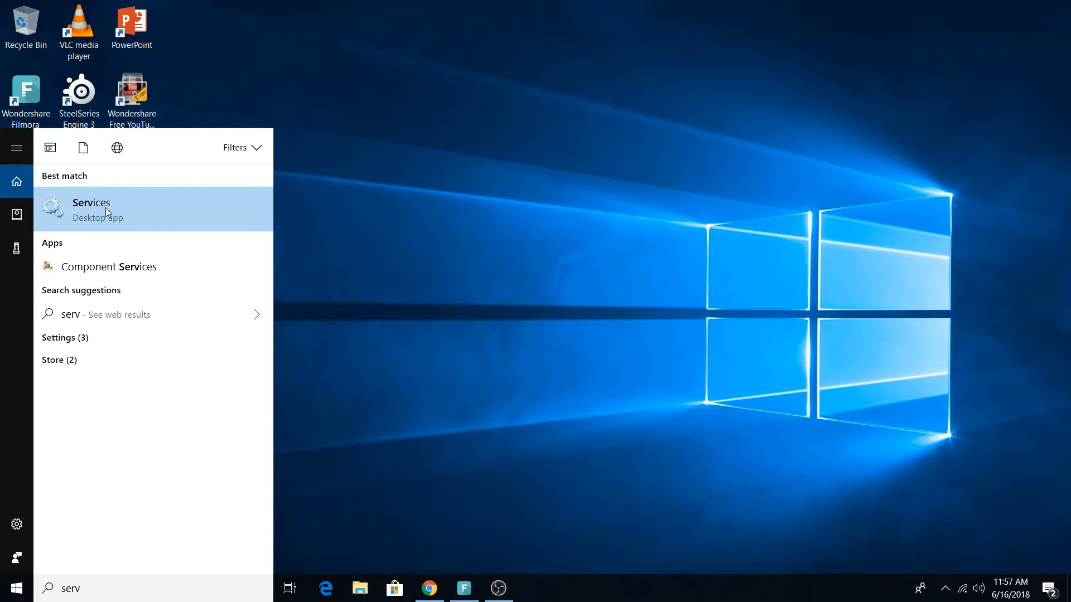
# Launch Services maximized and scroll the list down to Windows Update.
pyautogui.click(91, 209)
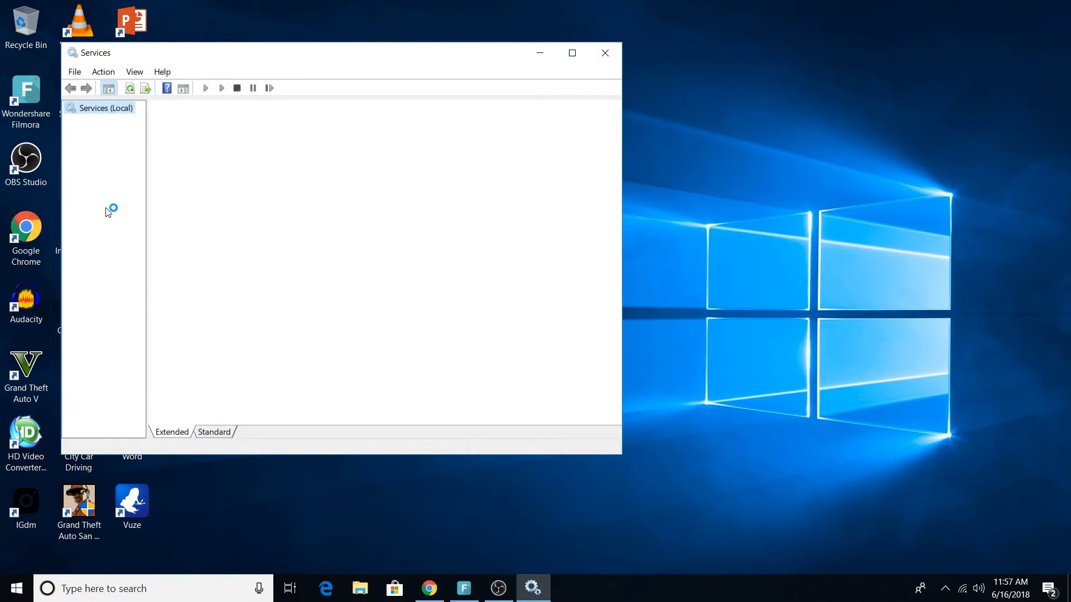
pyautogui.click(572, 52)
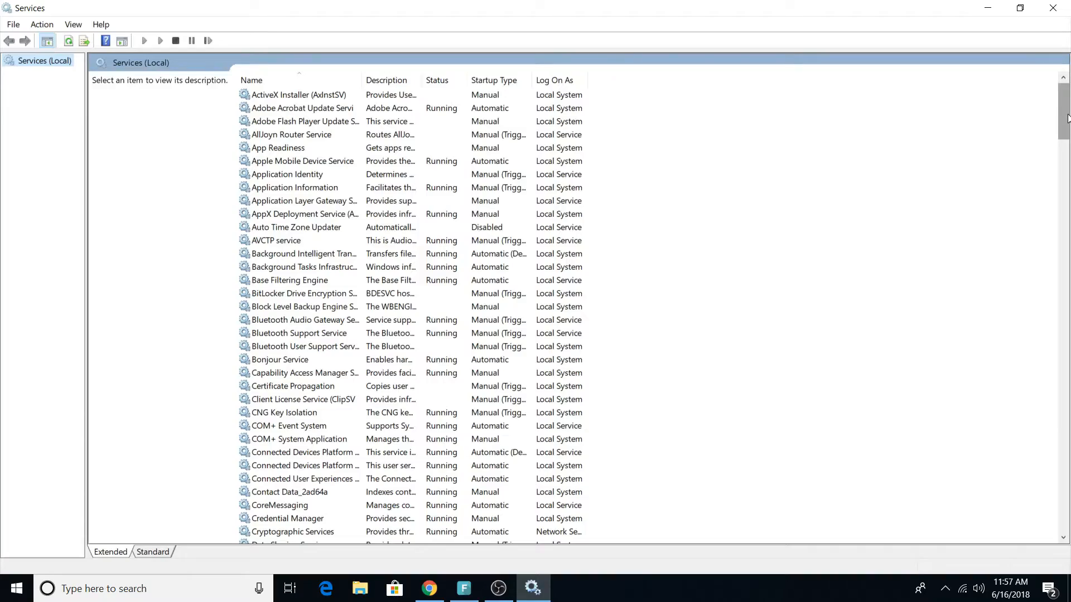
pyautogui.scroll(-3)
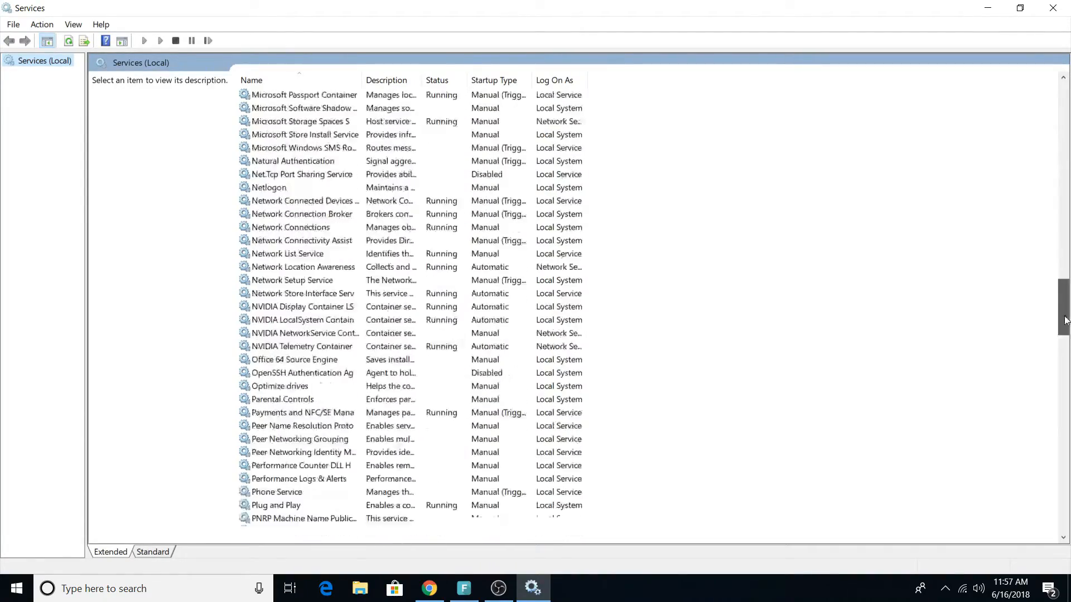
pyautogui.scroll(-3)
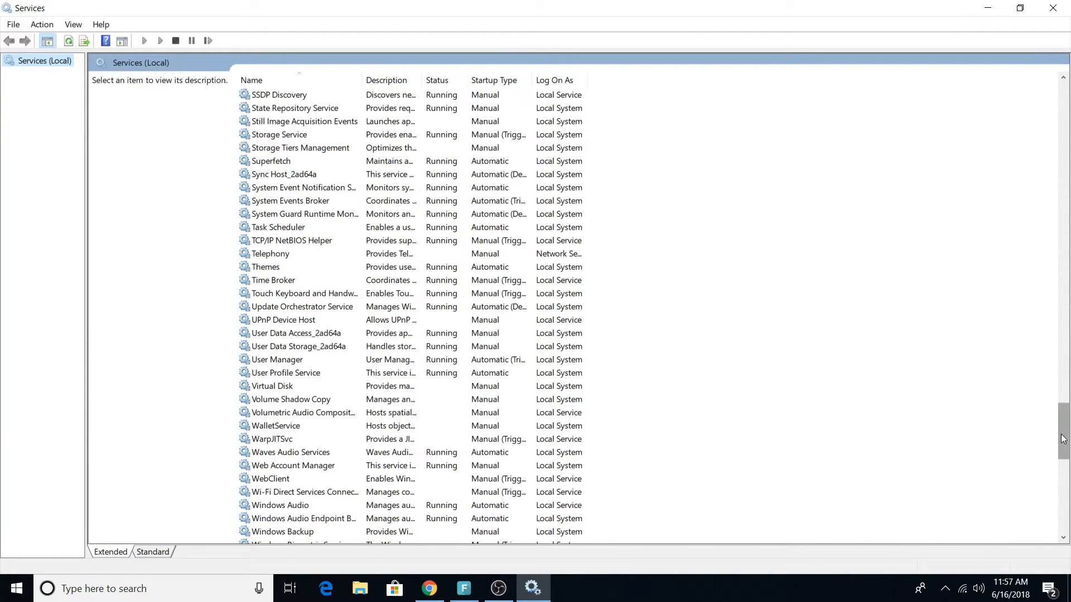
pyautogui.scroll(-3)
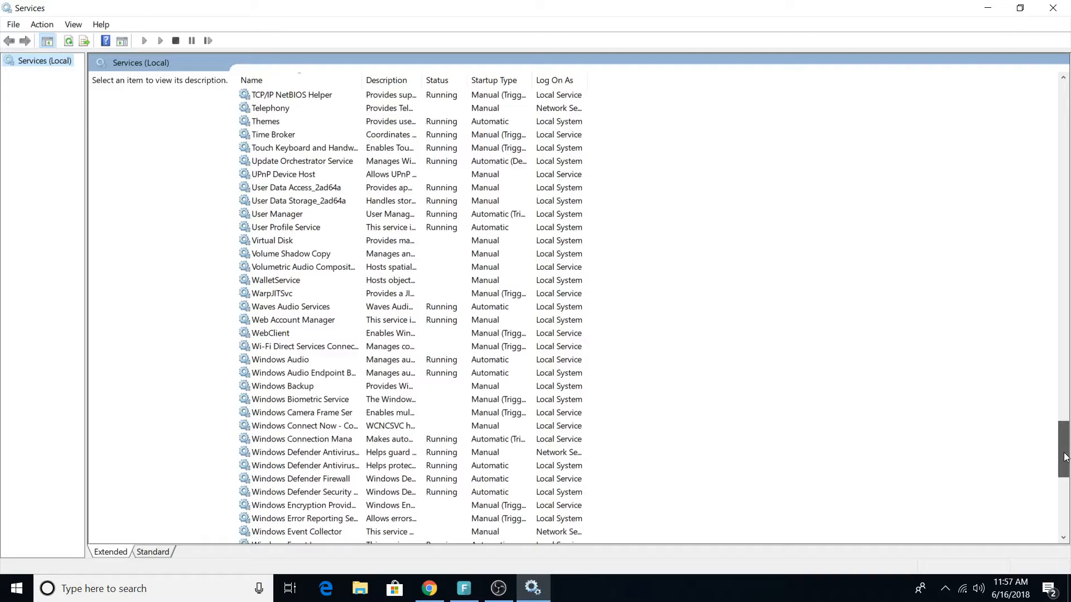
pyautogui.scroll(-3)
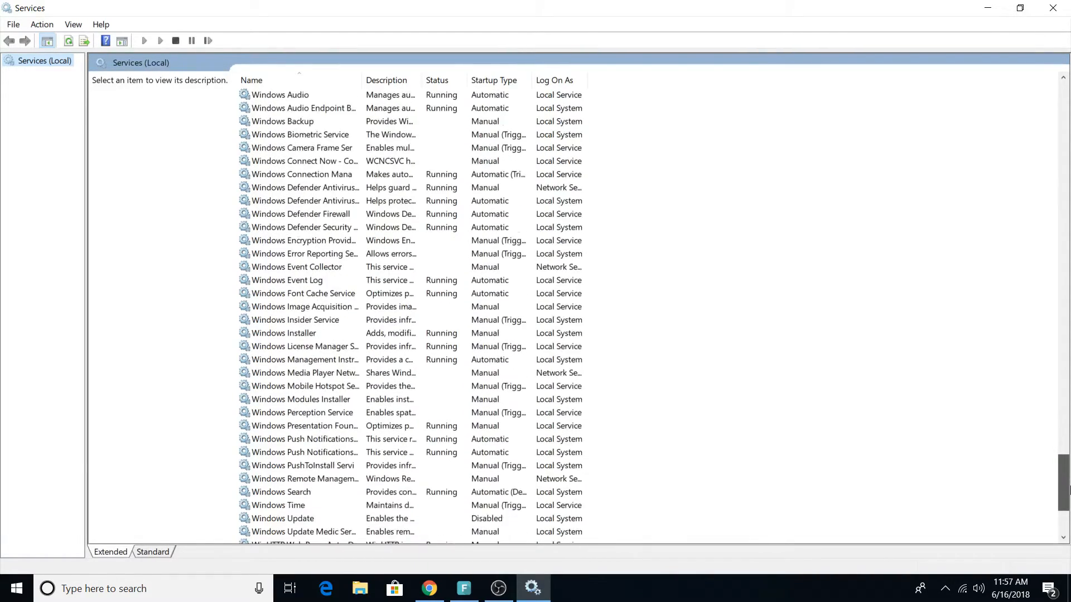
pyautogui.scroll(-3)
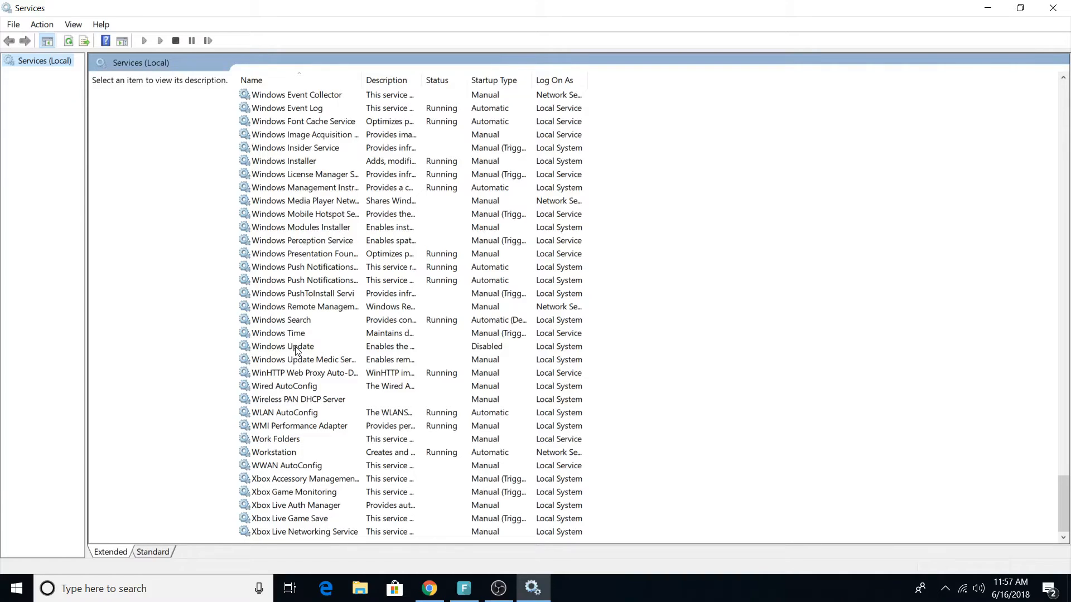
# Open the Windows Update service's Properties dialog from its context menu.
pyautogui.rightClick(282, 346)
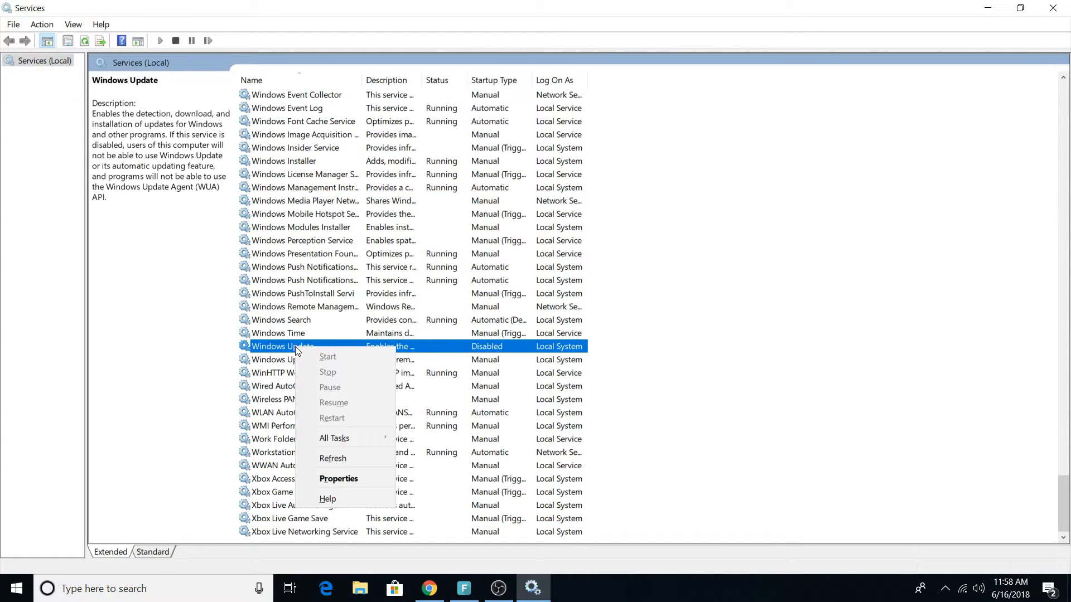
pyautogui.moveTo(328, 372)
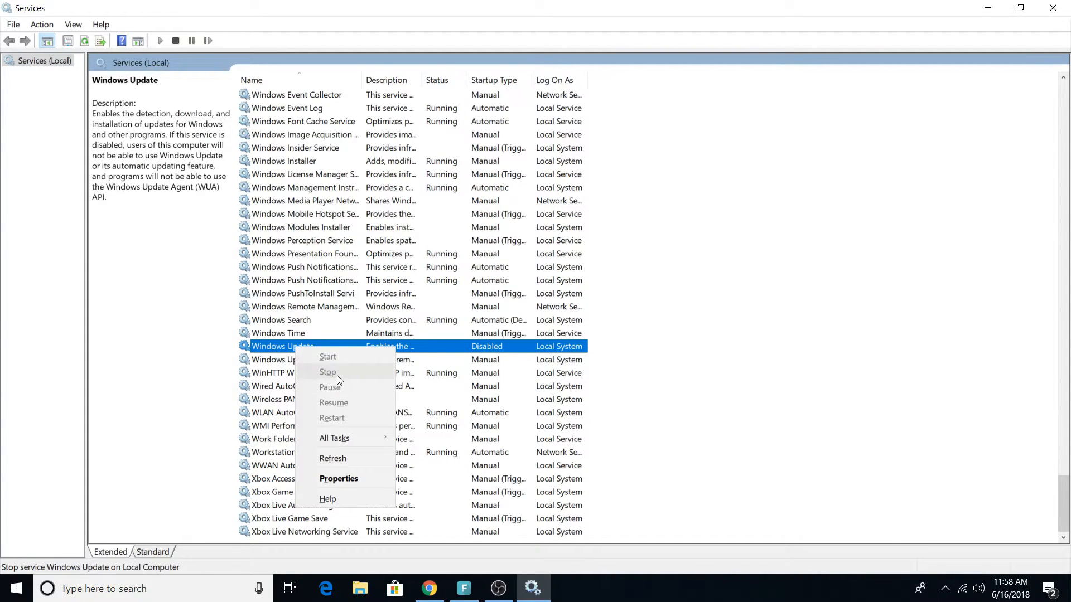
pyautogui.moveTo(338, 478)
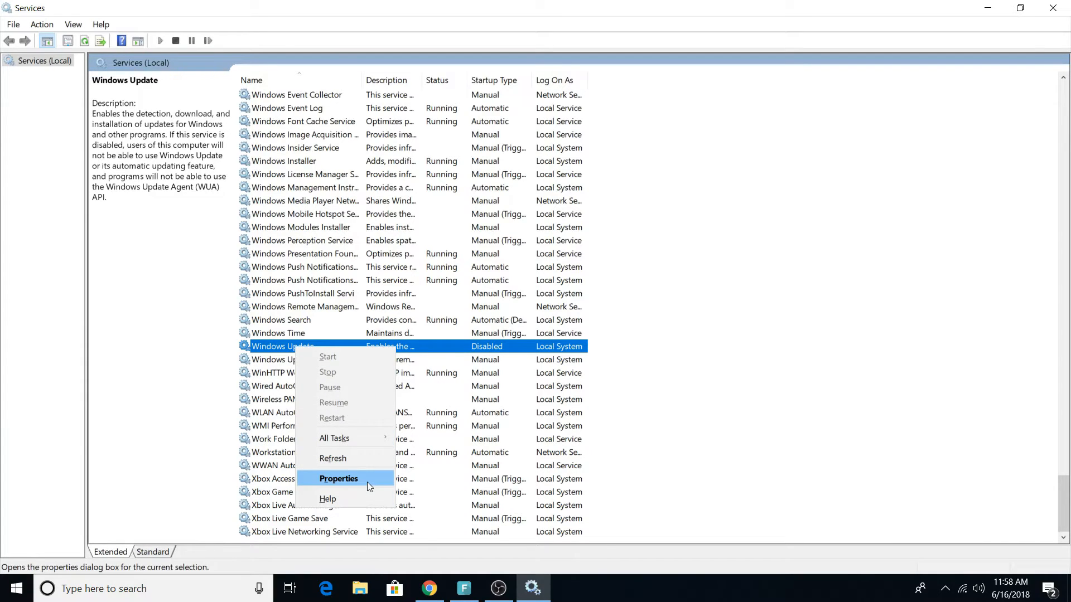
pyautogui.click(338, 478)
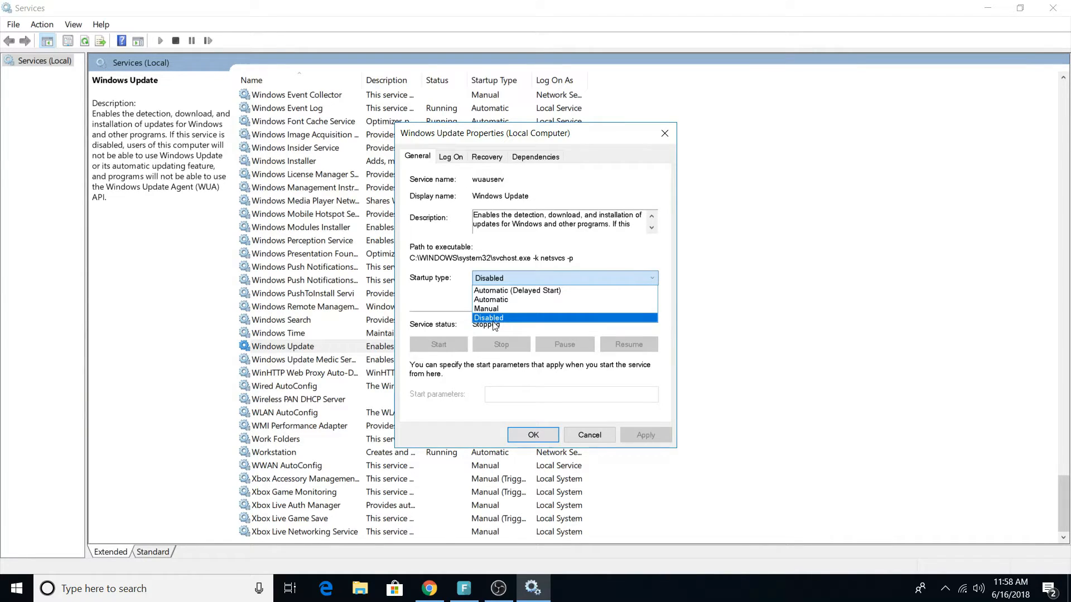
# Choose Disabled as Windows Update's startup type, apply, and close the dialog.
pyautogui.click(489, 318)
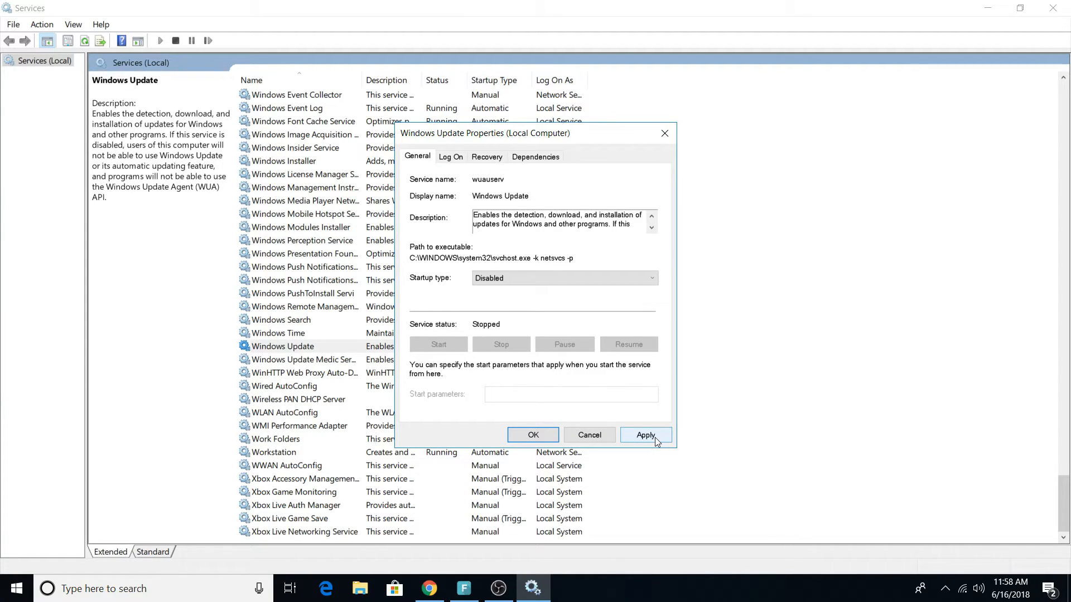
pyautogui.click(645, 435)
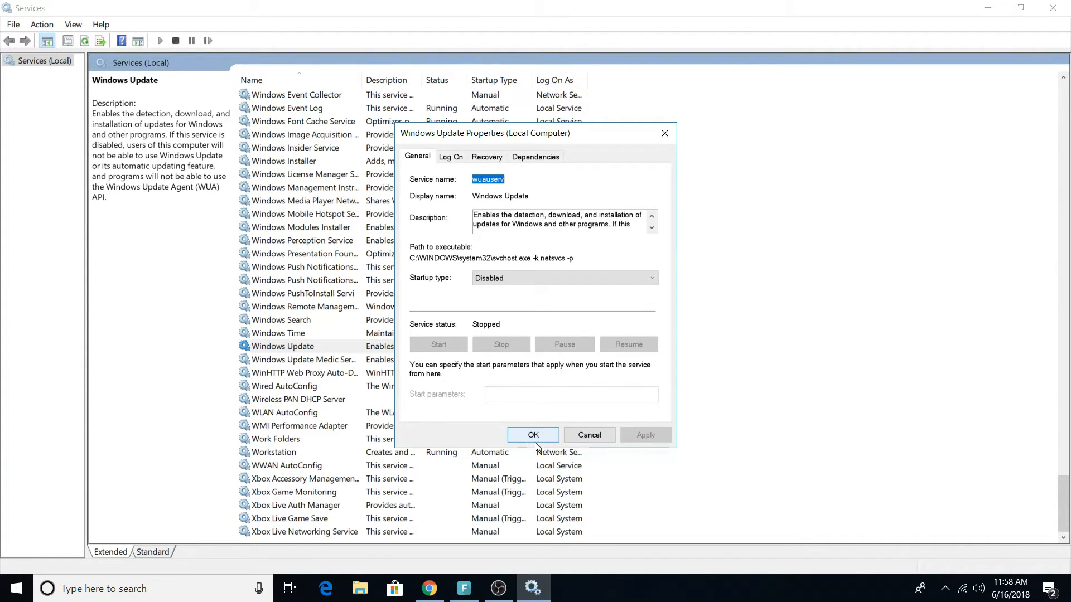
pyautogui.click(533, 435)
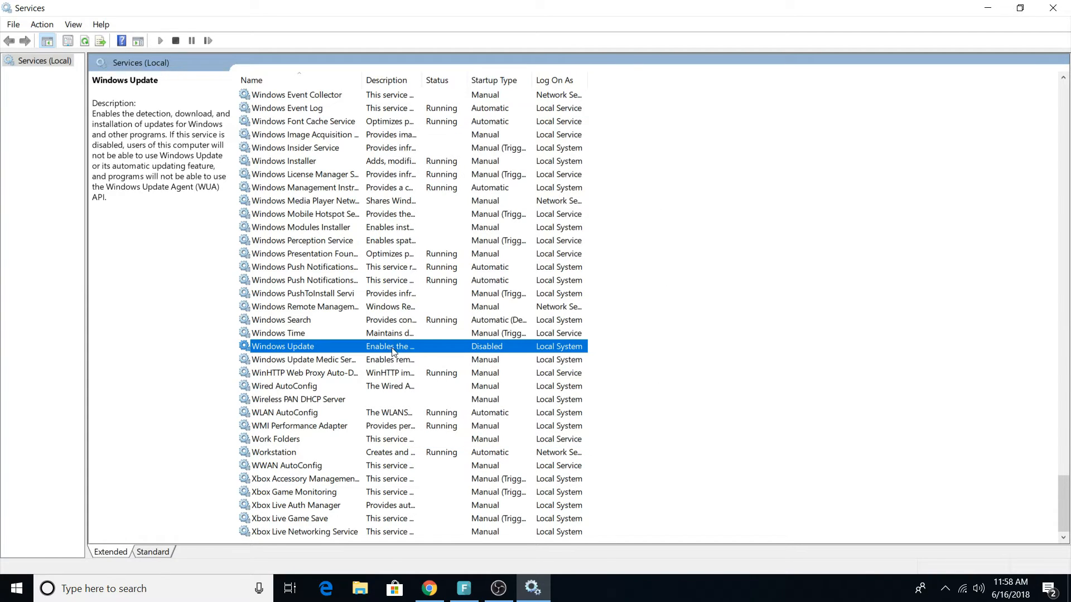
pyautogui.moveTo(491, 352)
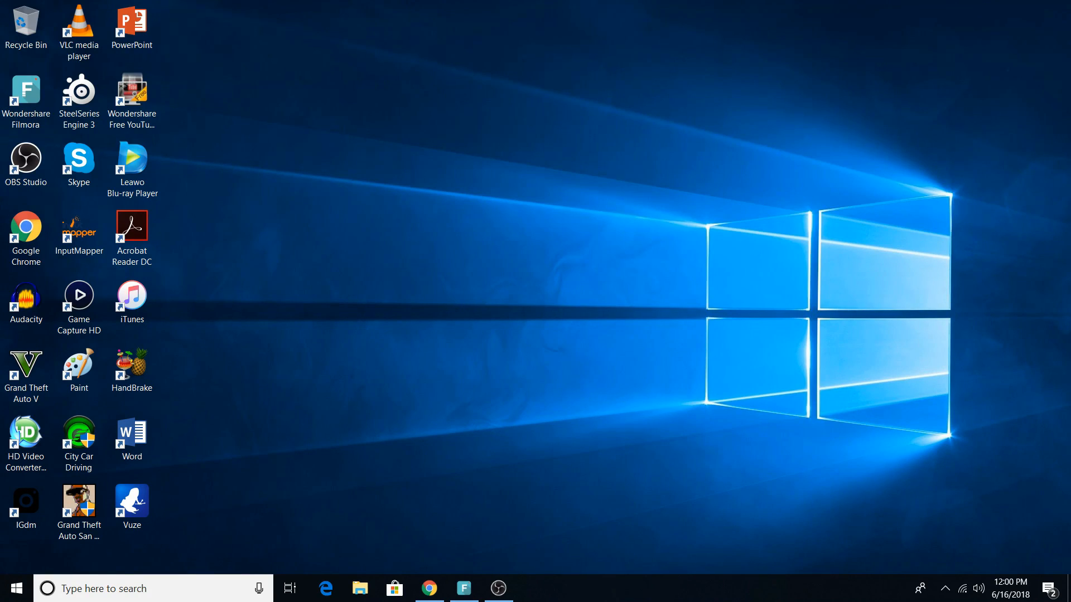
pyautogui.moveTo(825, 599)
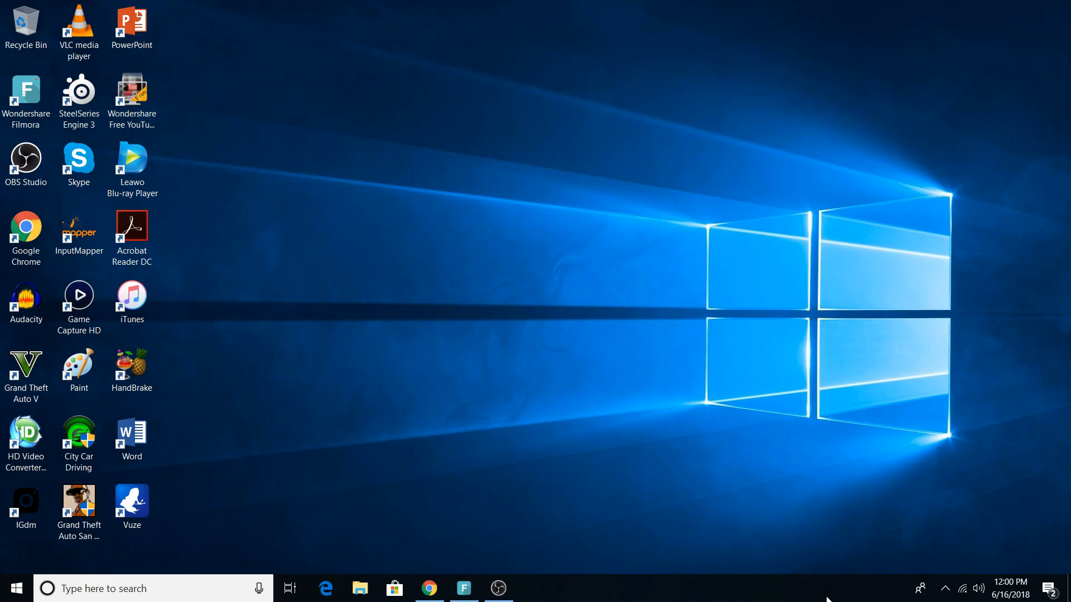